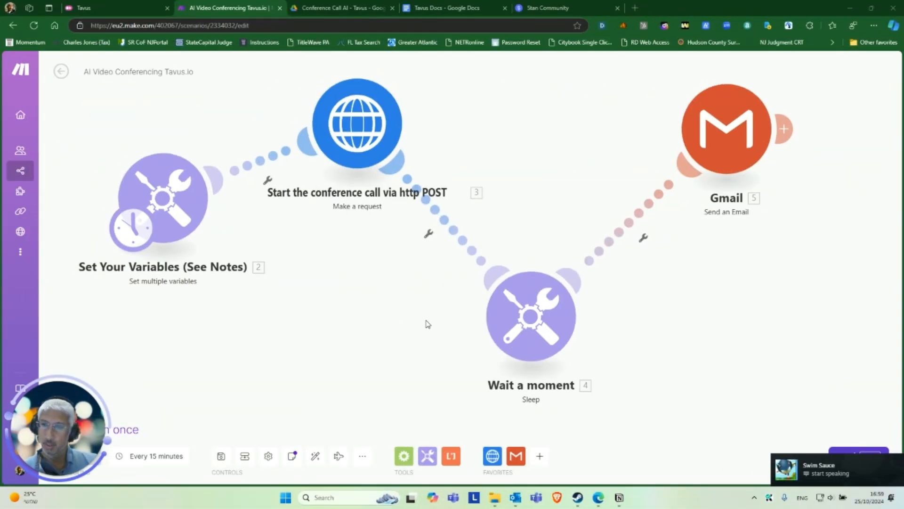
mouse_move(305, 274)
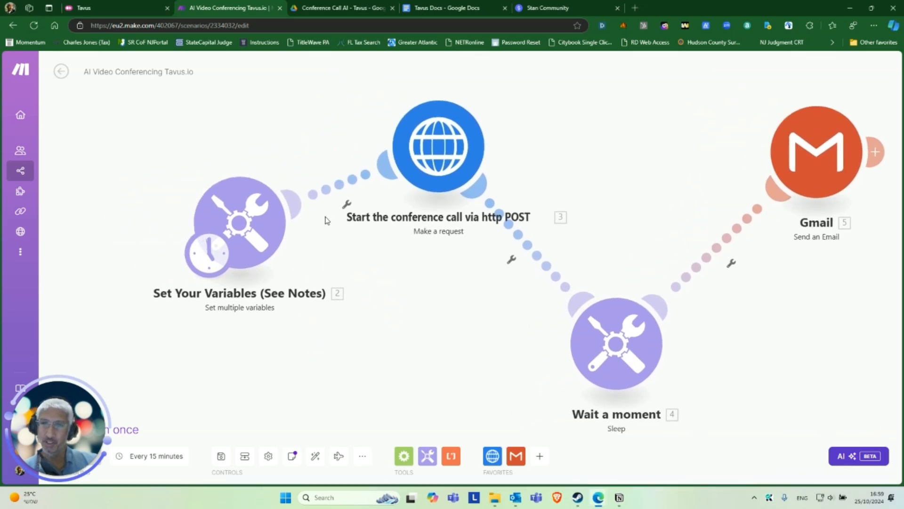
mouse_move(395, 93)
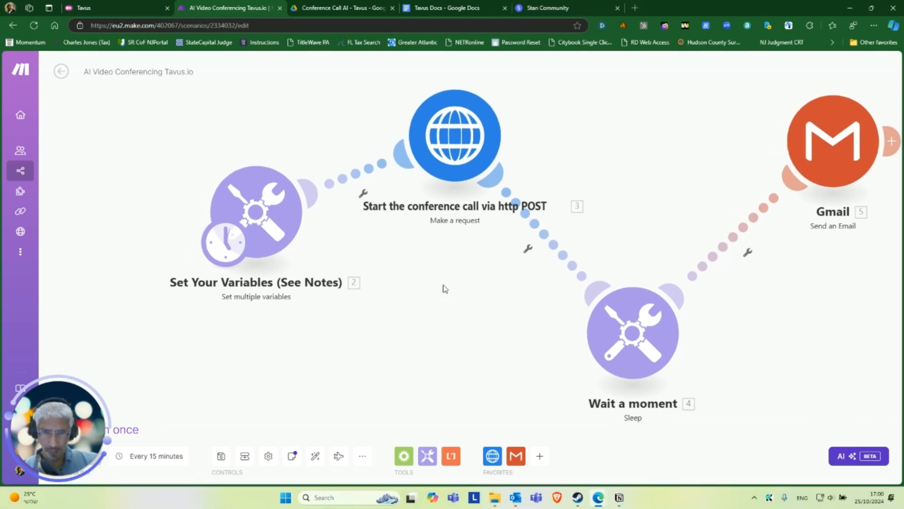
Step: Review the HTTP 'Make a request' module's URL, POST method, headers and JSON body mapping replica, persona, name and call properties
left_click(454, 134)
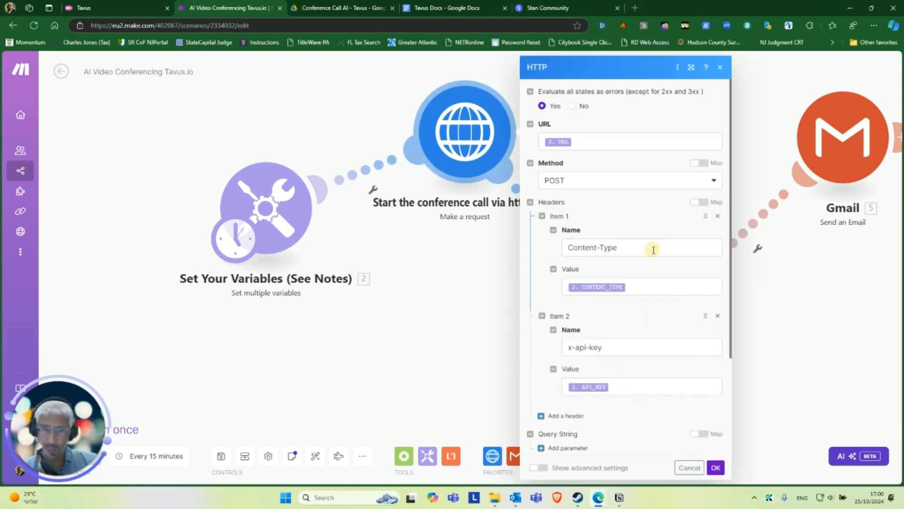
scroll("down", 3)
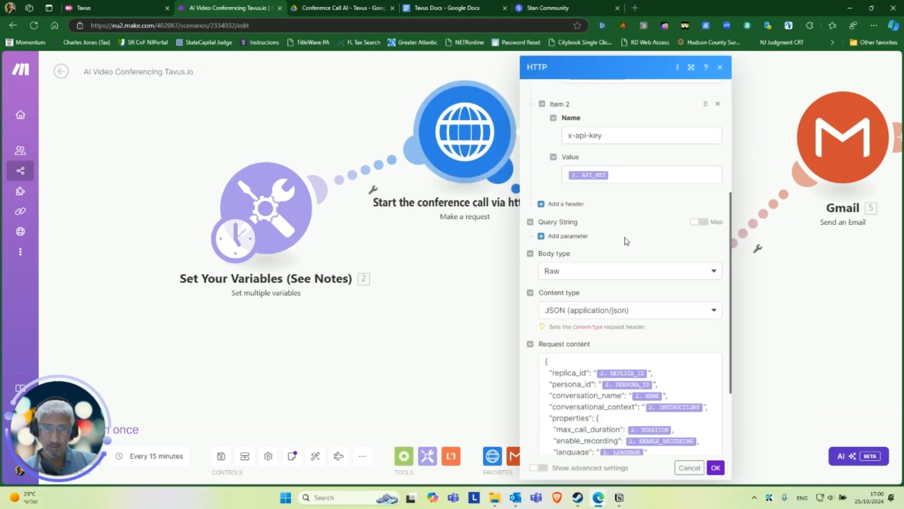
scroll("up", 3)
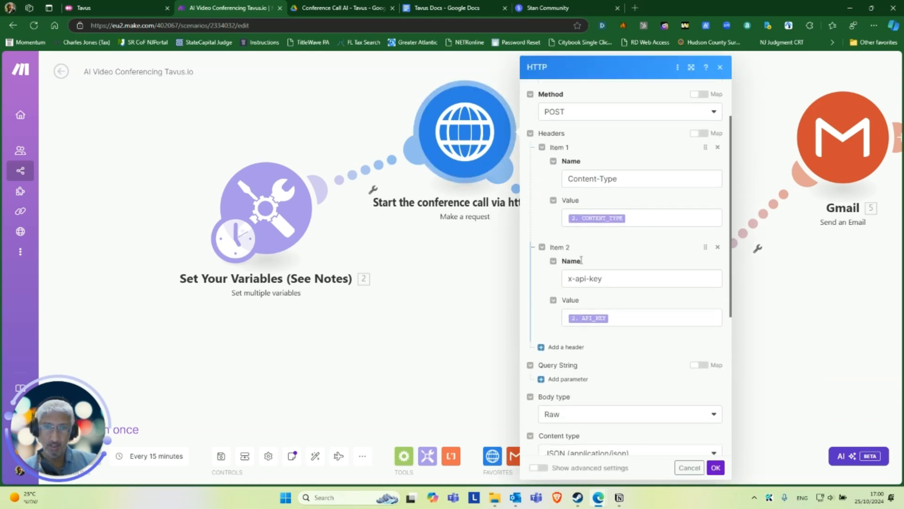
scroll("down", 3)
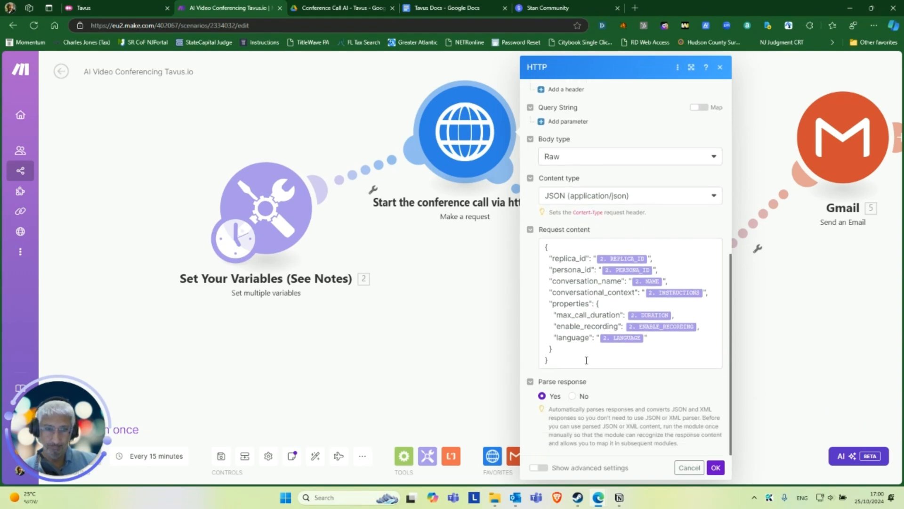
left_click(715, 467)
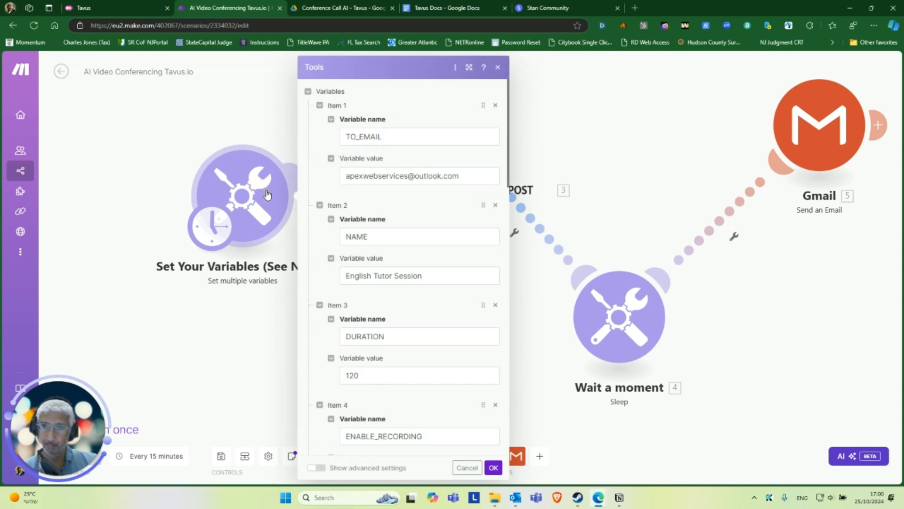
Step: Review Items 1–10 of the Set Your Variables module (NAME, DURATION, SLEEP_DELAY, URL), then bring up the Tavus dashboard
scroll("down", 3)
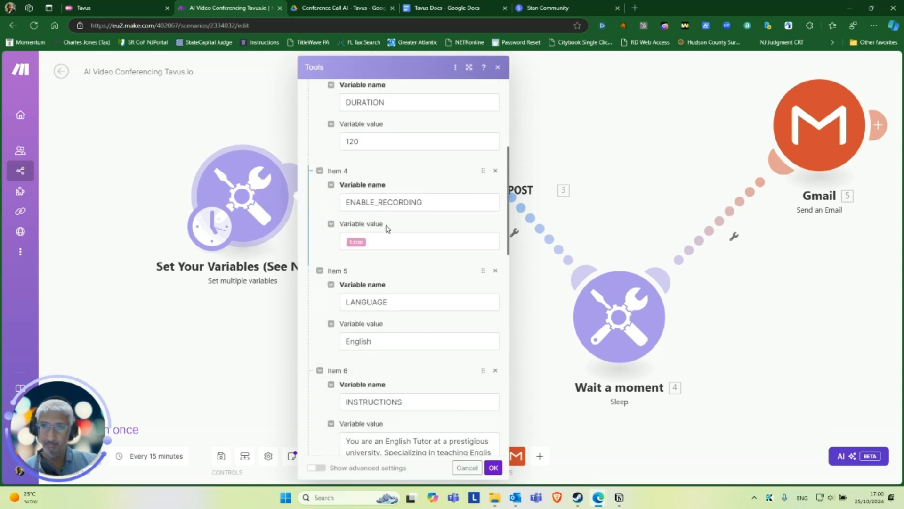
scroll("down", 3)
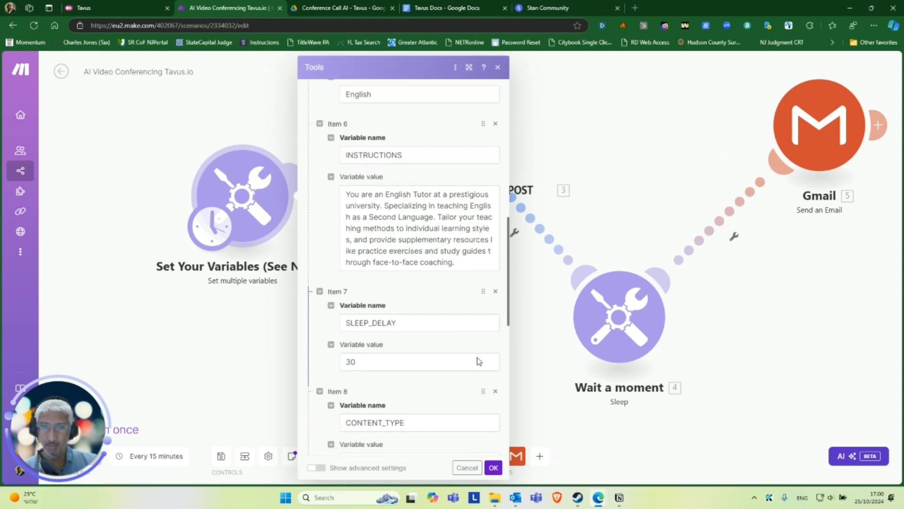
scroll("down", 3)
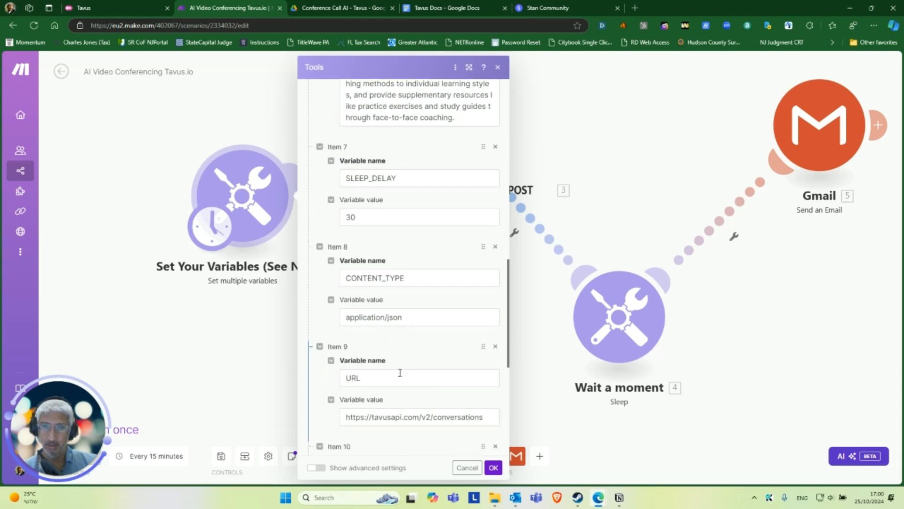
scroll("up", 3)
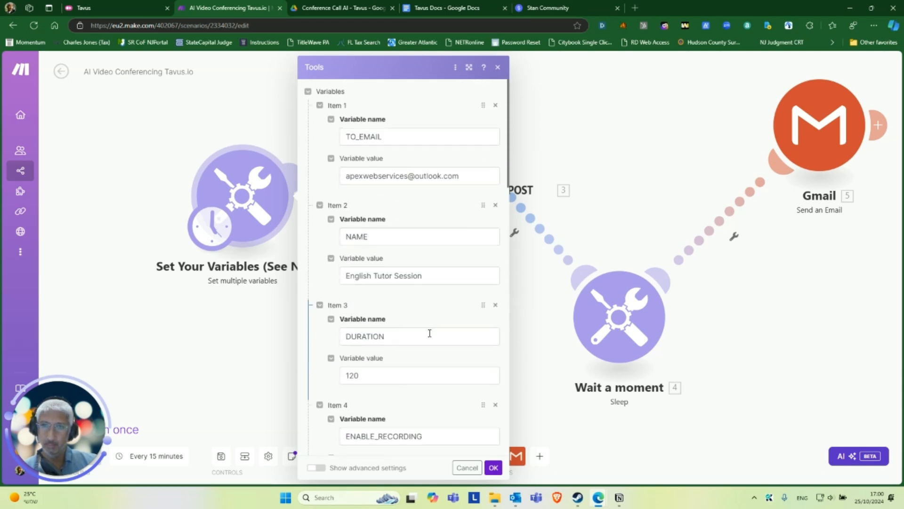
left_click(492, 467)
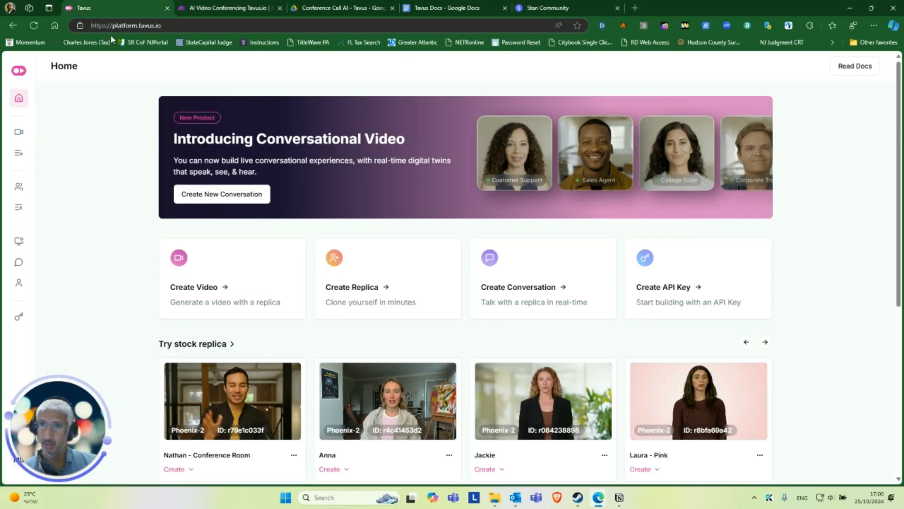
mouse_move(5, 306)
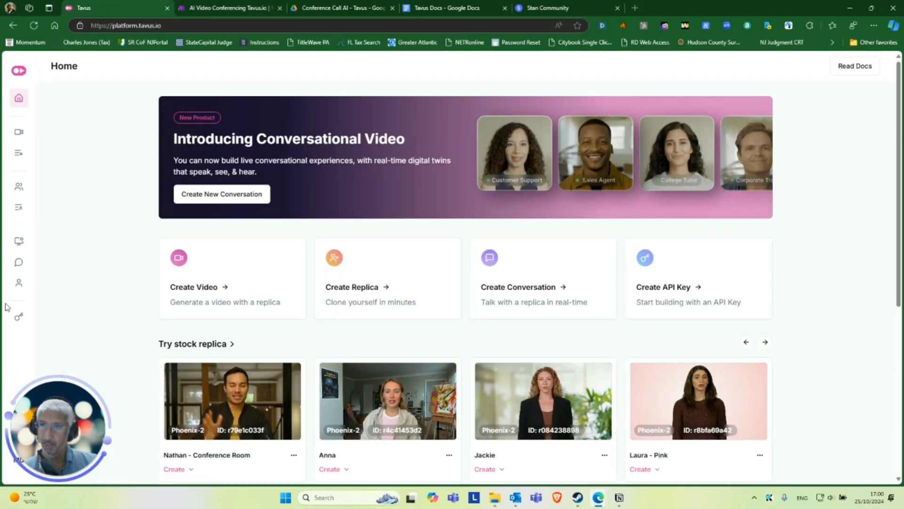
Step: View the Tavus API Keys page with its Testing Key, then return to the Make scenario
left_click(41, 315)
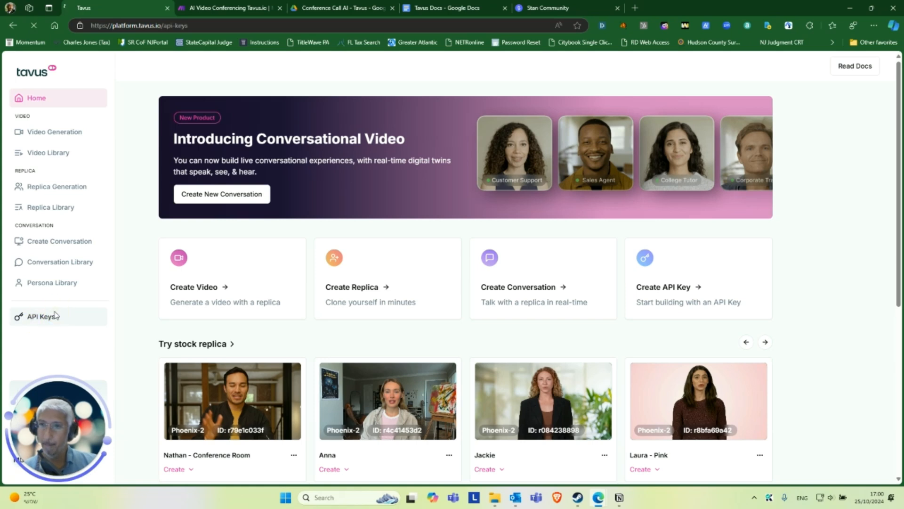
left_click(44, 316)
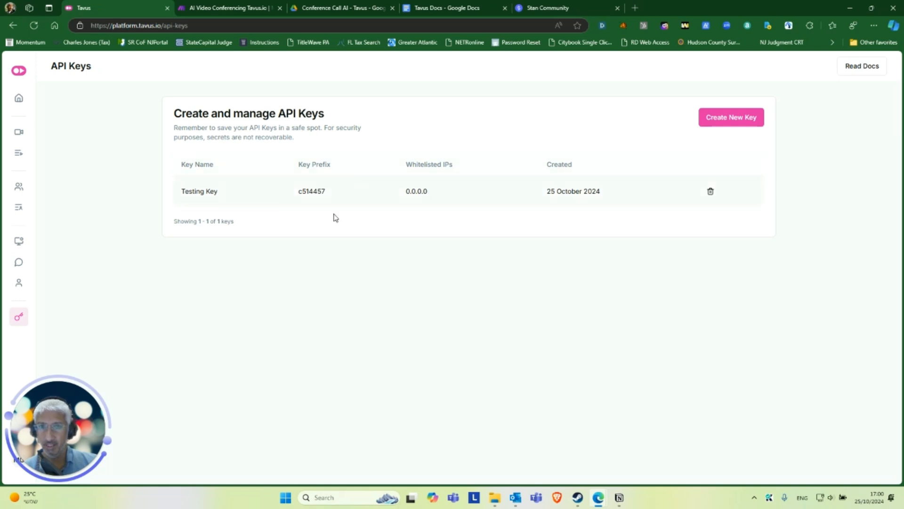
mouse_move(456, 234)
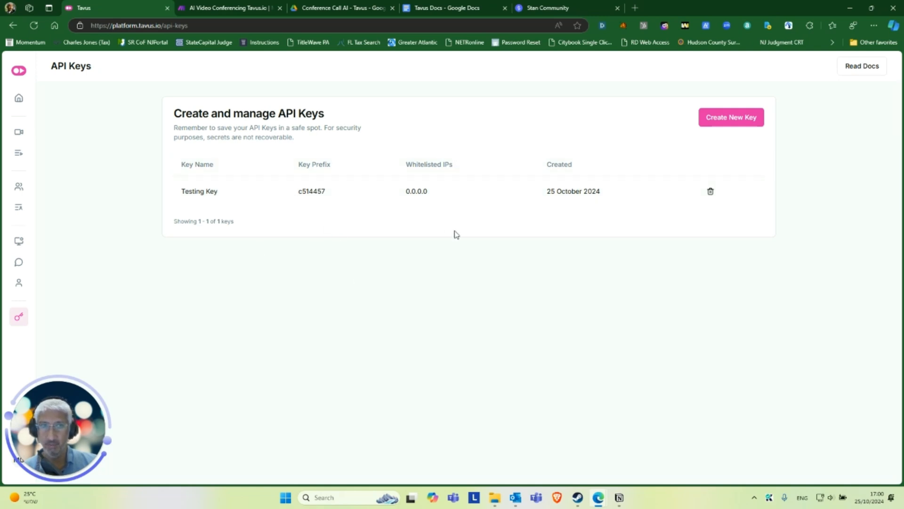
mouse_move(288, 294)
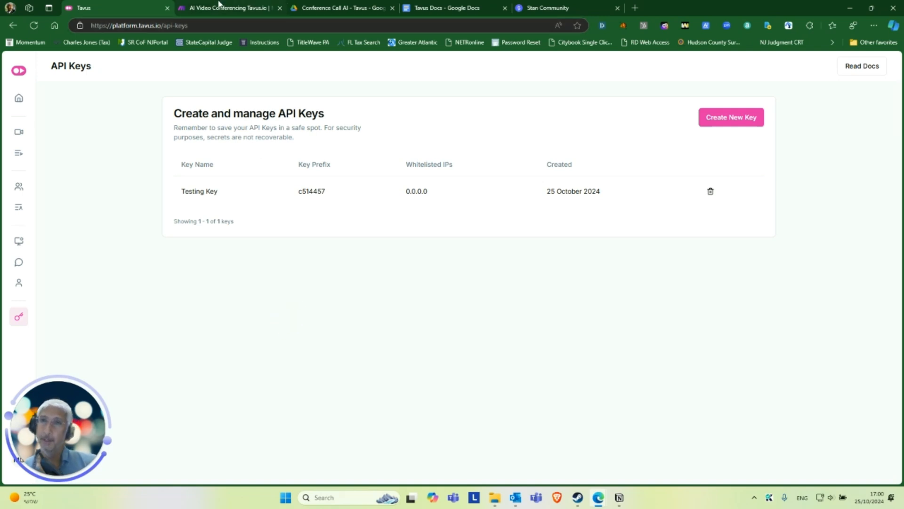
left_click(228, 7)
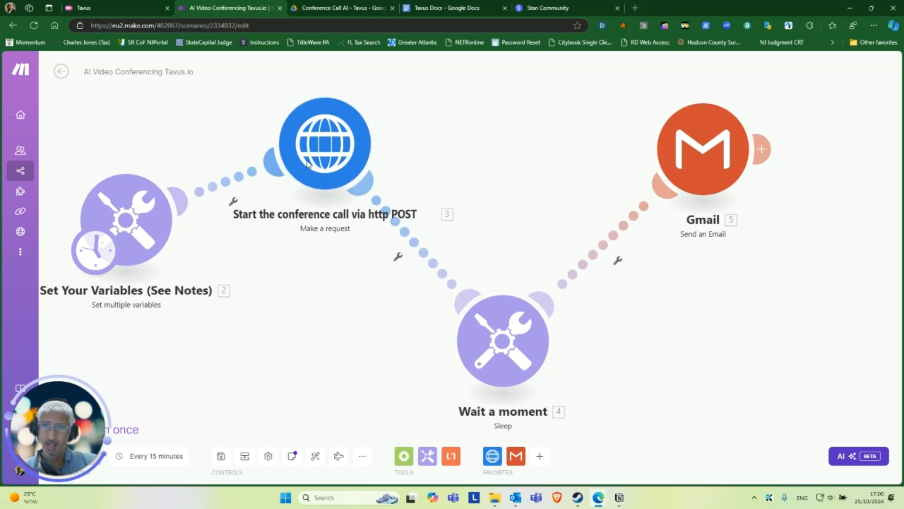
mouse_move(355, 342)
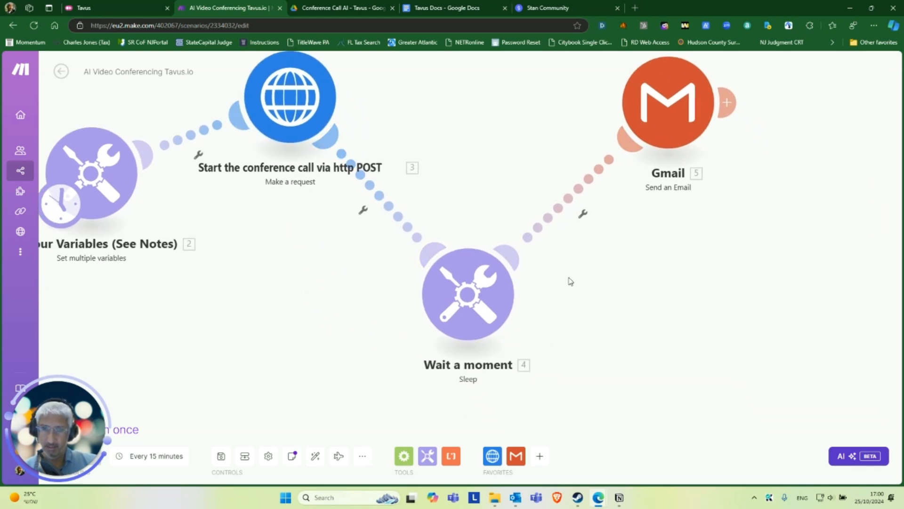
mouse_move(290, 257)
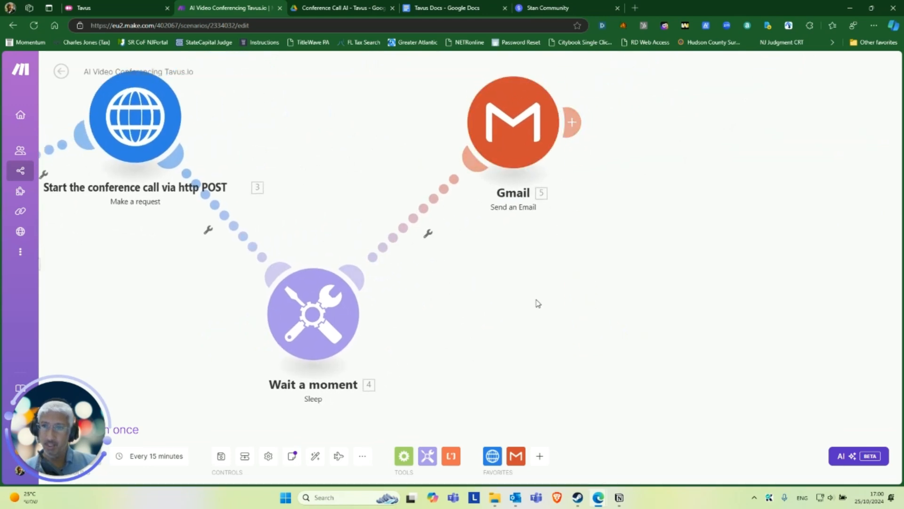
mouse_move(342, 142)
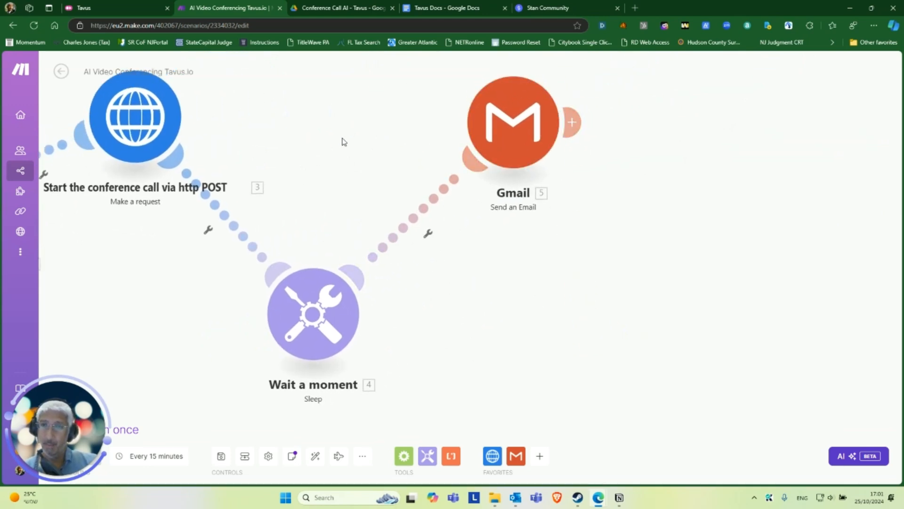
mouse_move(336, 94)
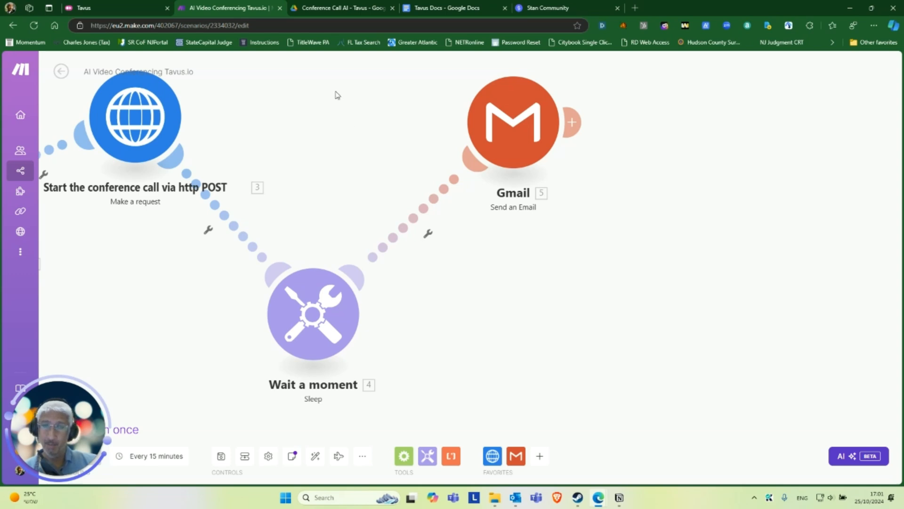
mouse_move(380, 140)
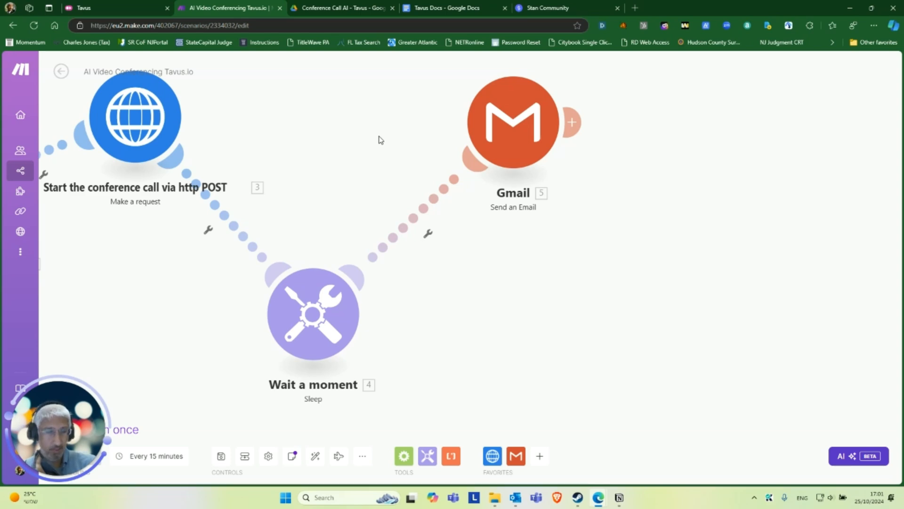
mouse_move(352, 112)
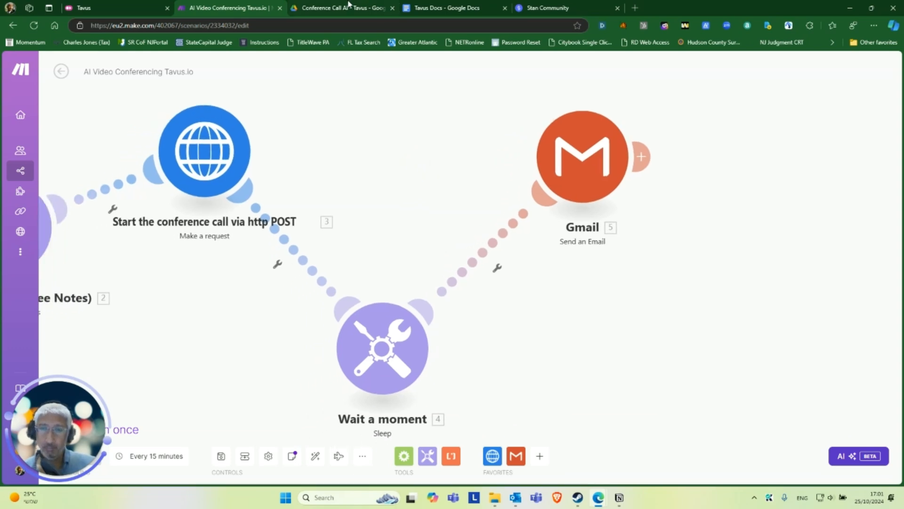
Step: Leave the scenario canvas and switch to the Tavus Docs Google Doc
left_click(453, 8)
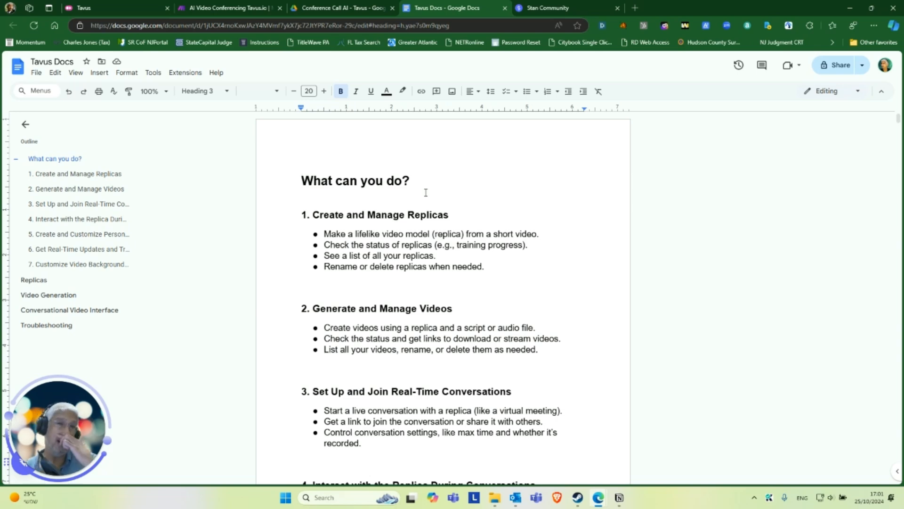
Step: Read through the 'What can you do?' sections one to seven, then switch to the AI With Apex community page
scroll("down", 3)
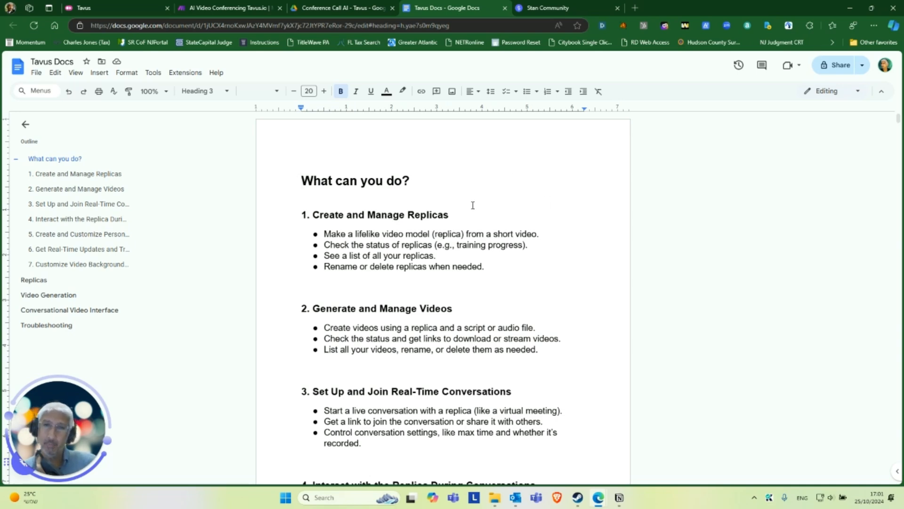
scroll("down", 3)
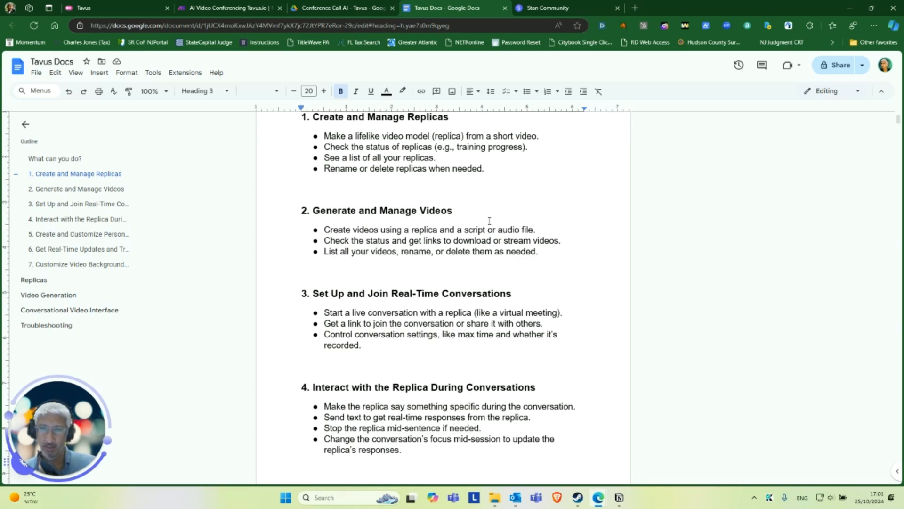
scroll("down", 3)
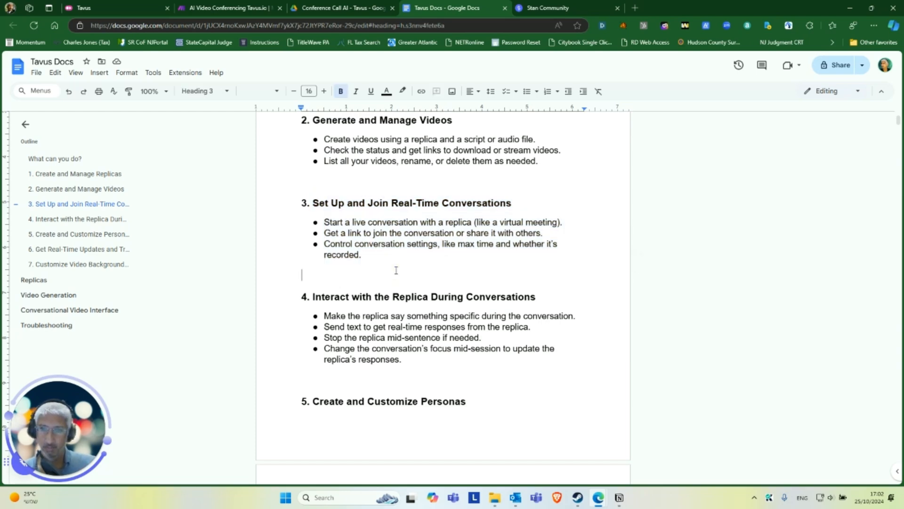
scroll("down", 3)
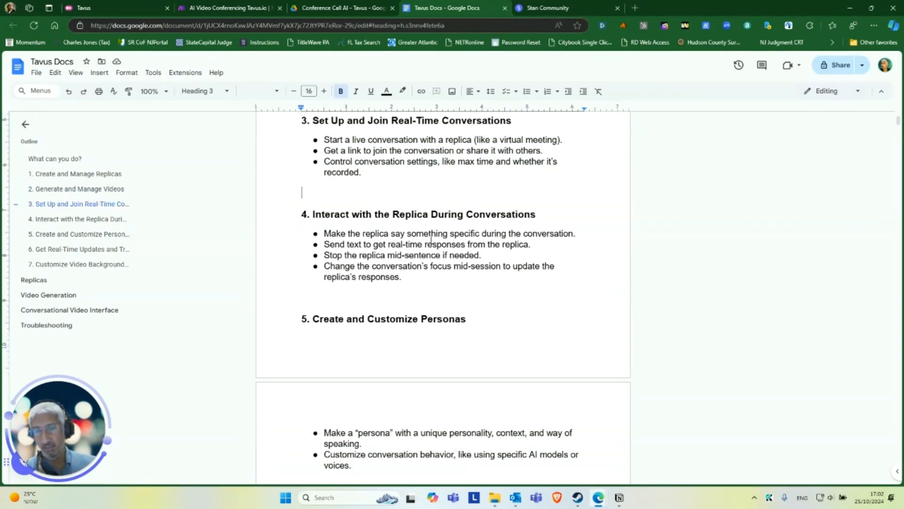
mouse_move(511, 193)
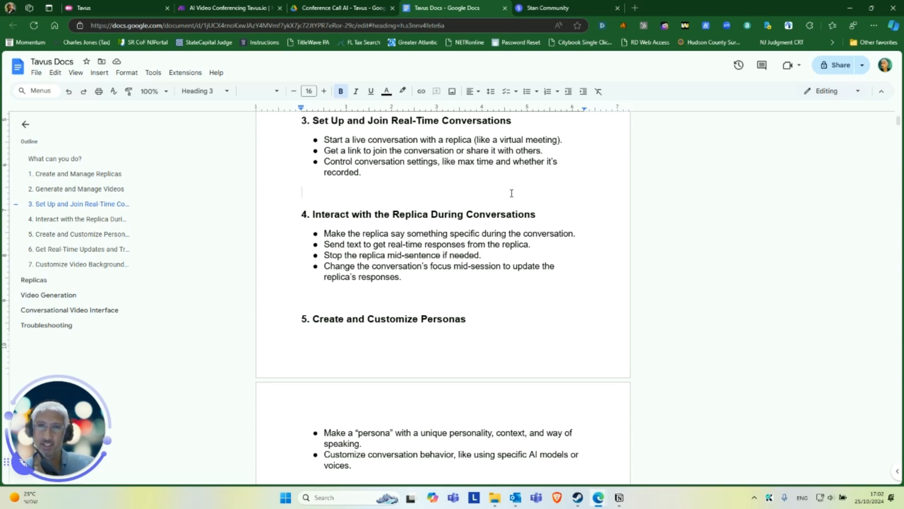
scroll("down", 3)
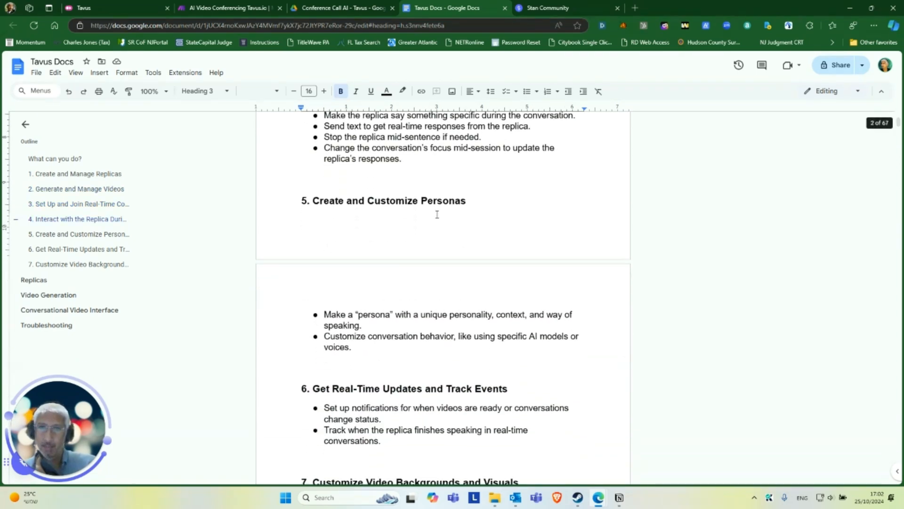
scroll("down", 3)
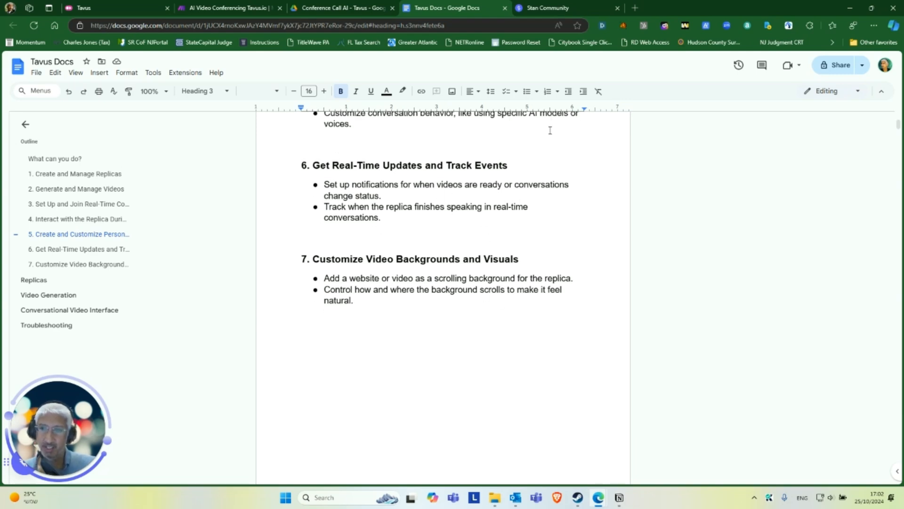
scroll("up", 3)
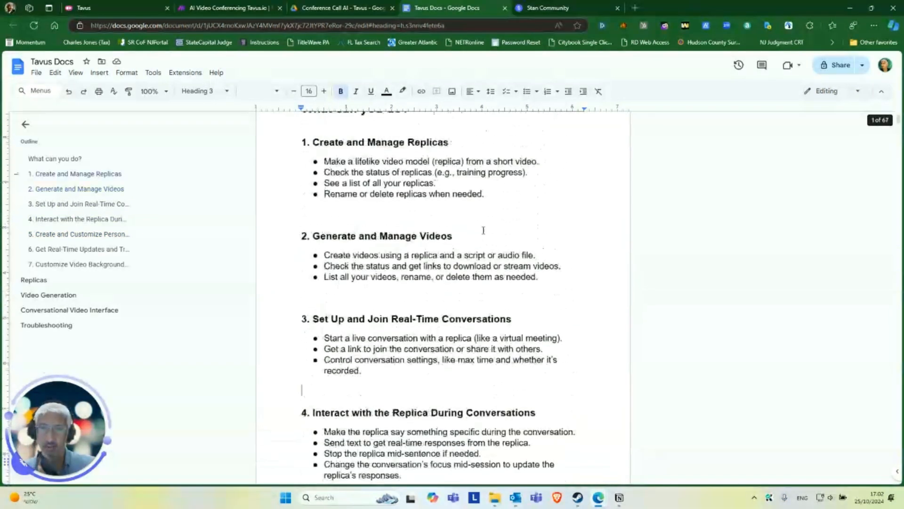
scroll("up", 3)
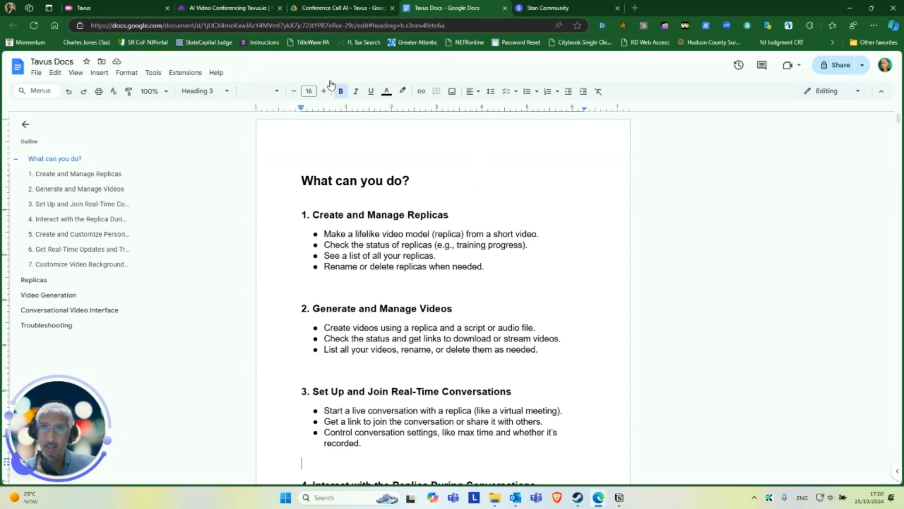
left_click(545, 7)
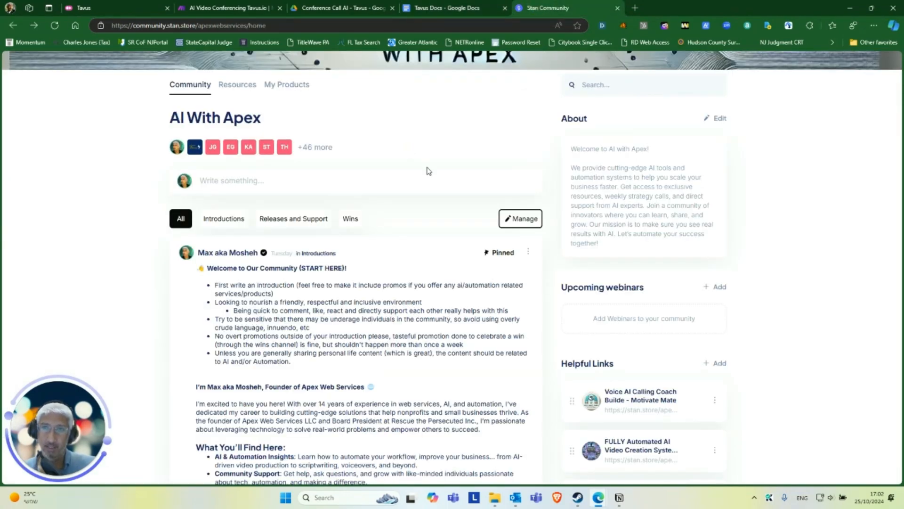
Step: Browse the AI With Apex community feed and its Resources section
scroll("down", 3)
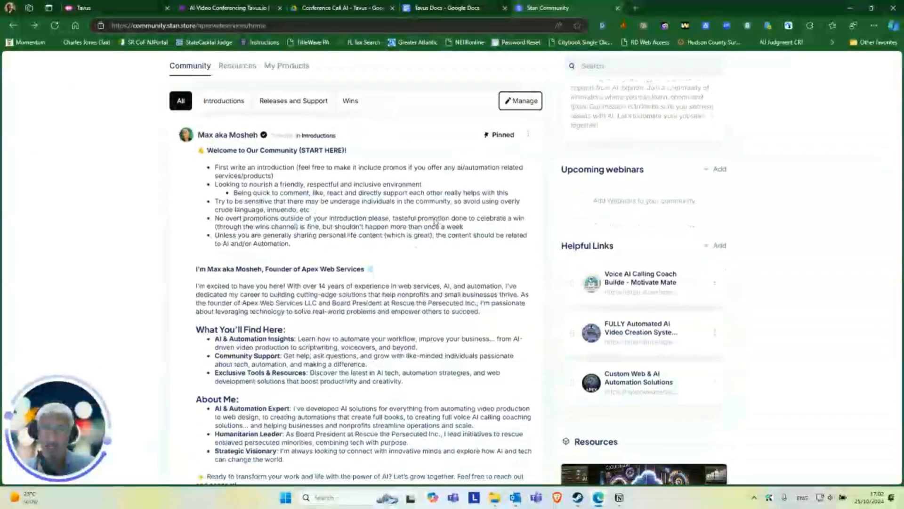
scroll("down", 3)
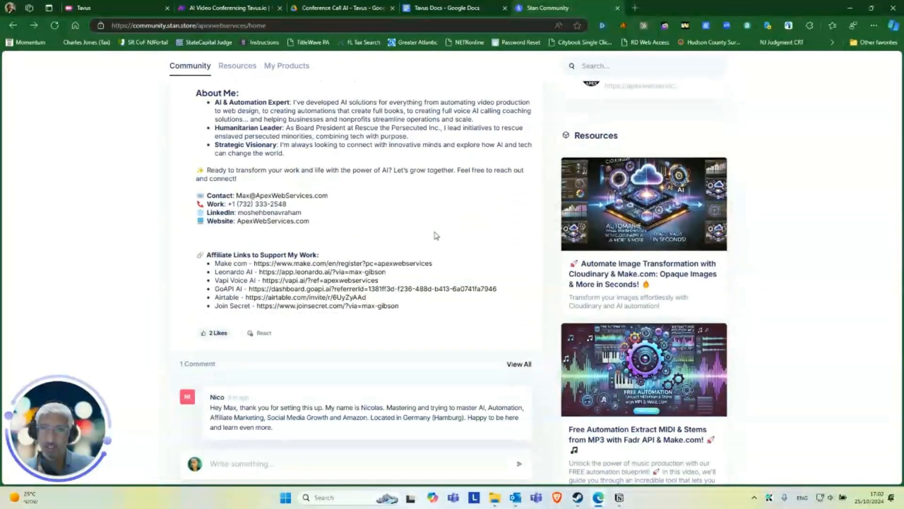
scroll("up", 3)
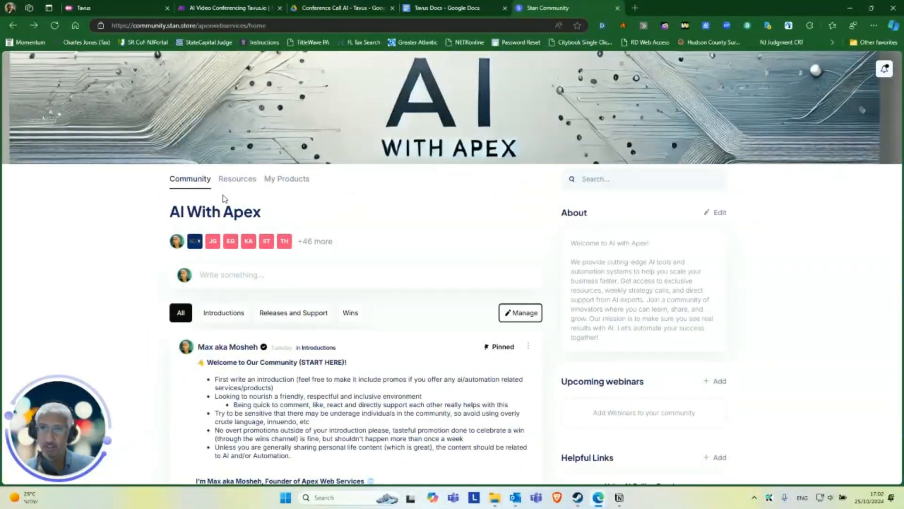
left_click(237, 179)
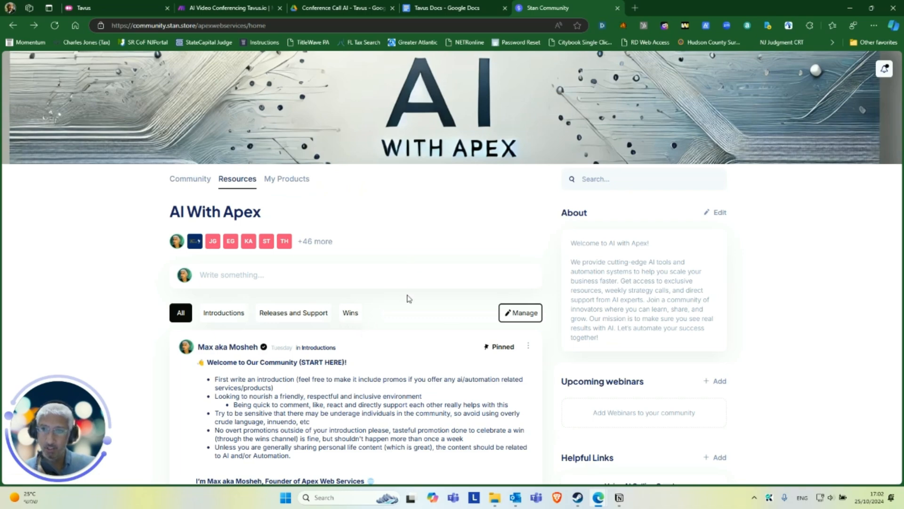
left_click(237, 179)
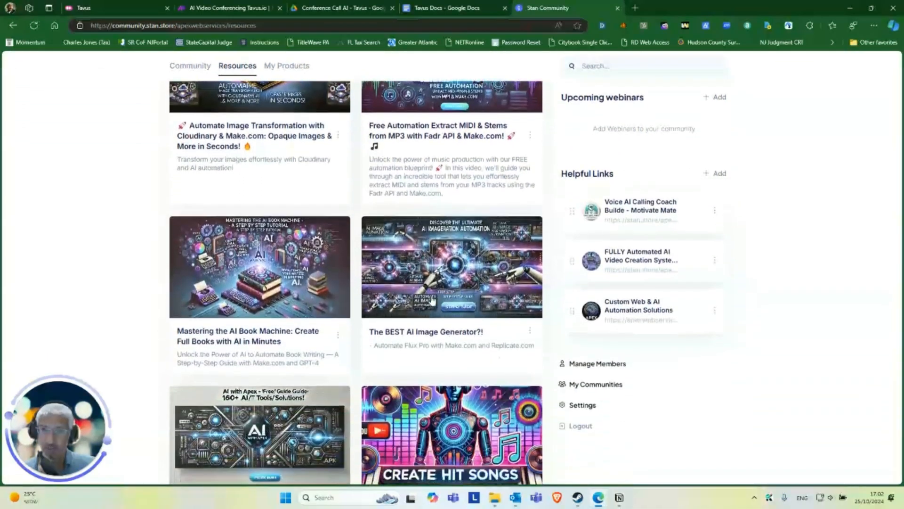
scroll("up", 3)
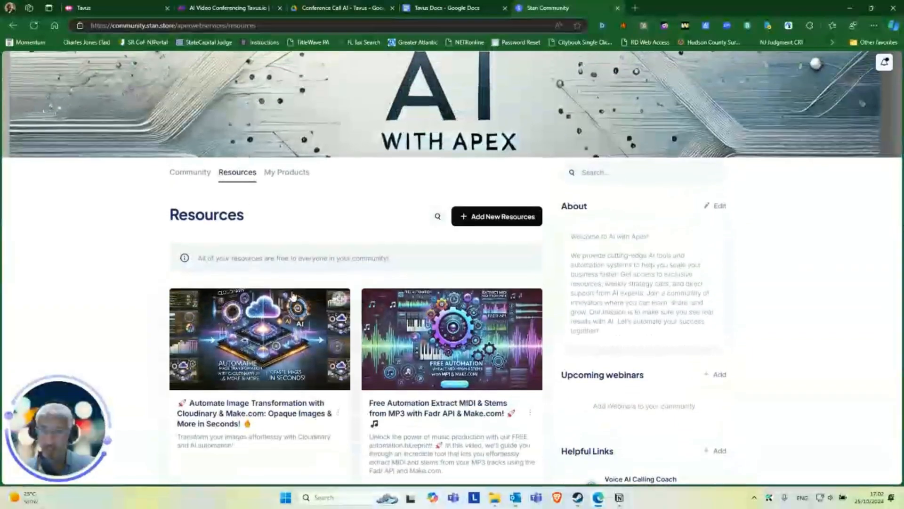
Step: Return to the Community feed and read the pinned welcome post with its comments, ending at the top
left_click(190, 172)
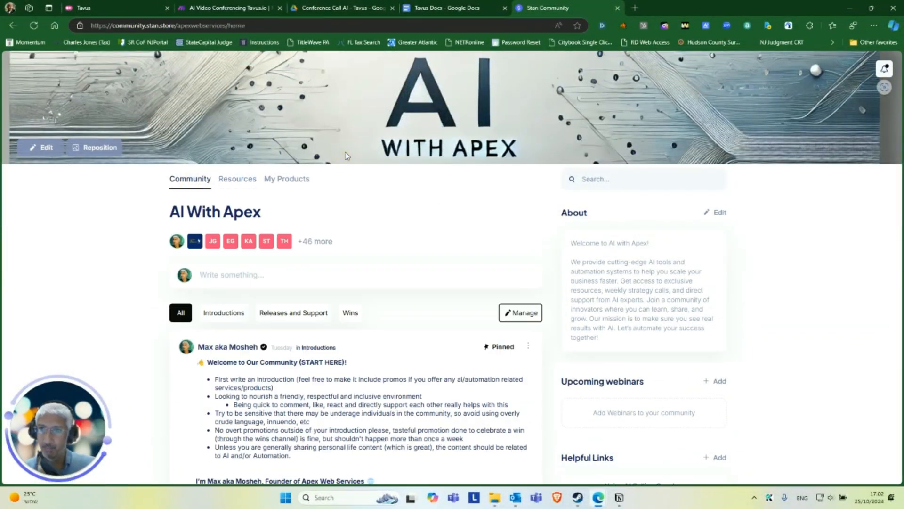
scroll("down", 3)
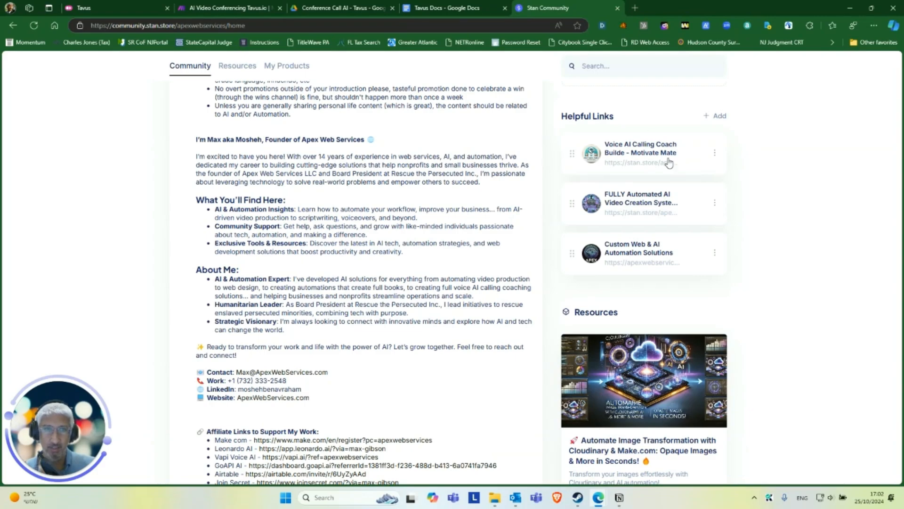
scroll("up", 3)
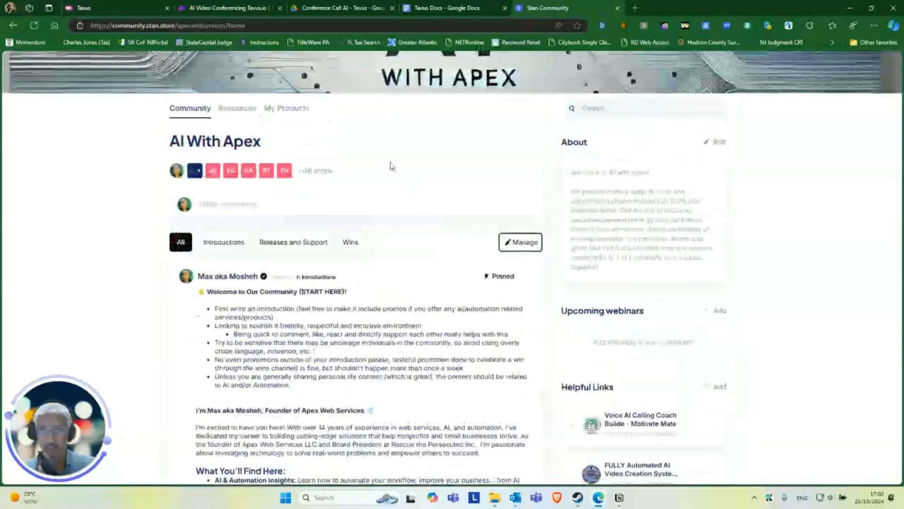
scroll("down", 3)
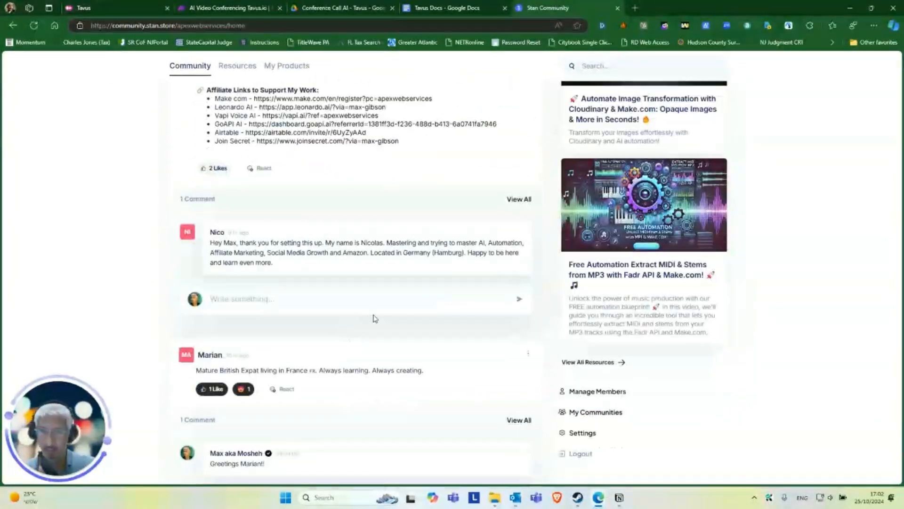
scroll("up", 3)
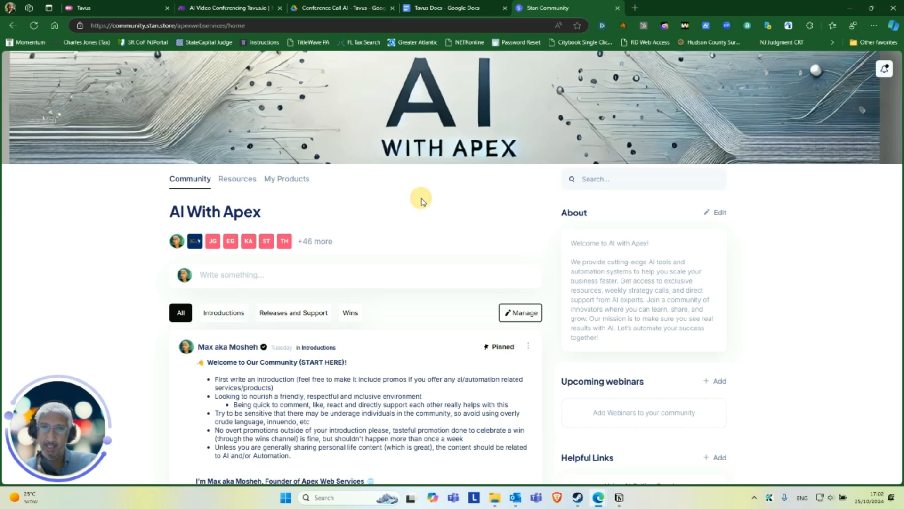
mouse_move(14, 247)
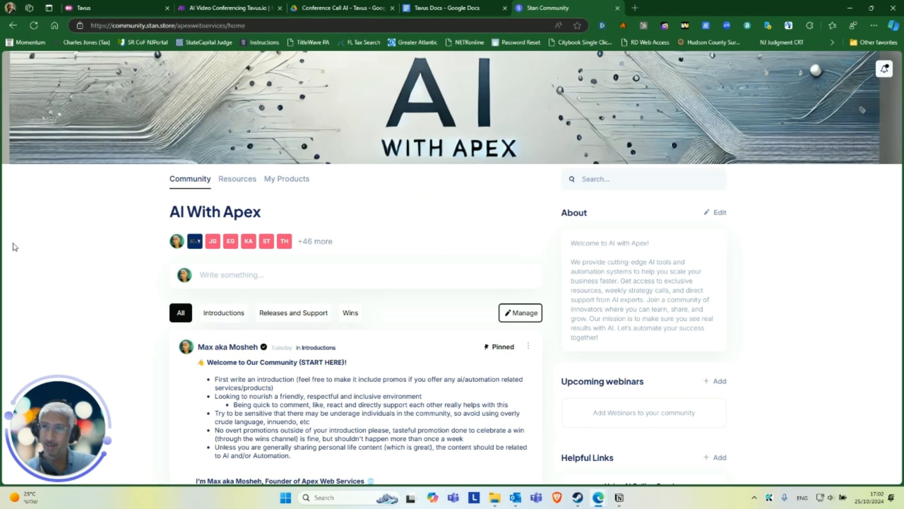